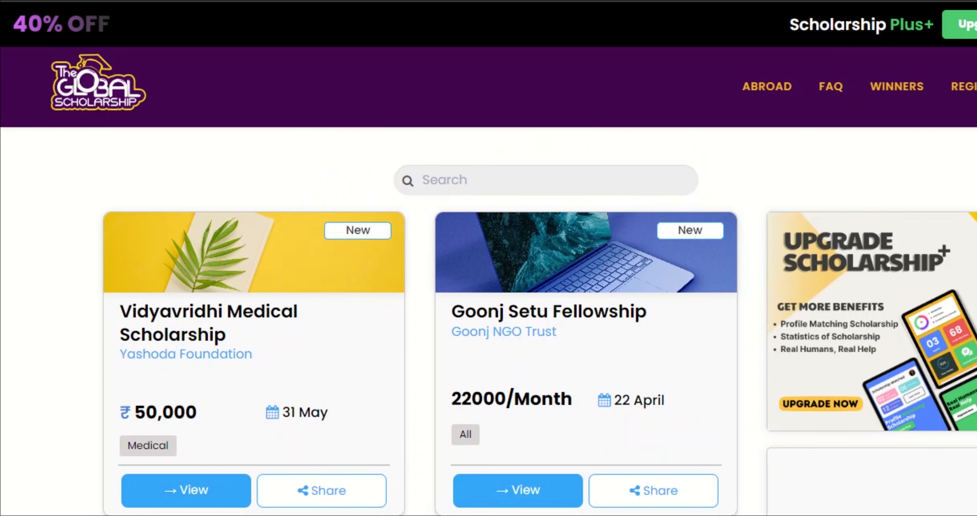
Scroll through the candidate details fields on page 2 of the scholarship form.
scroll(down, 3)
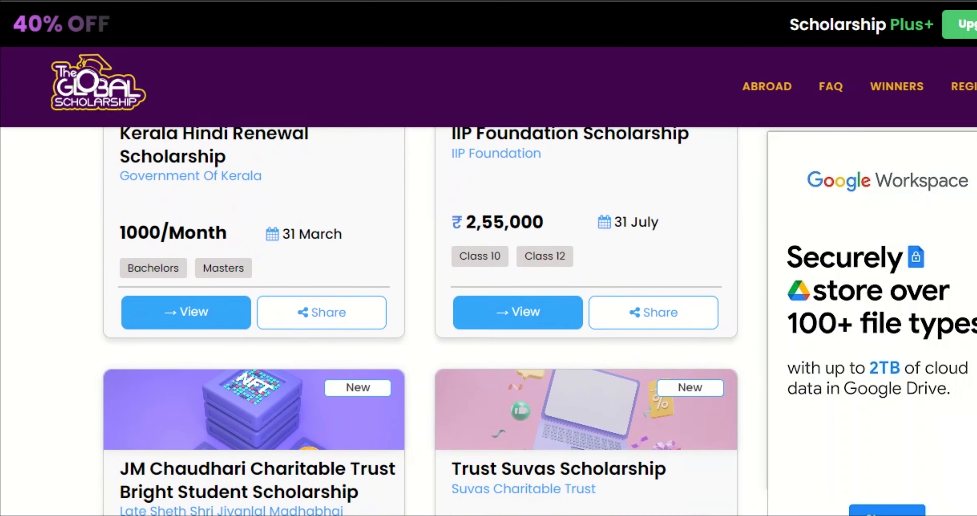
scroll(down, 3)
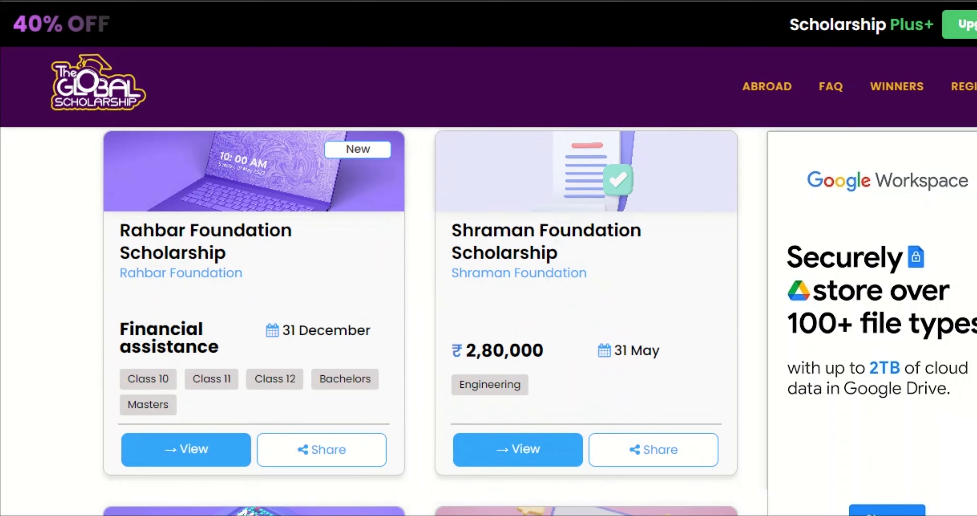
scroll(down, 3)
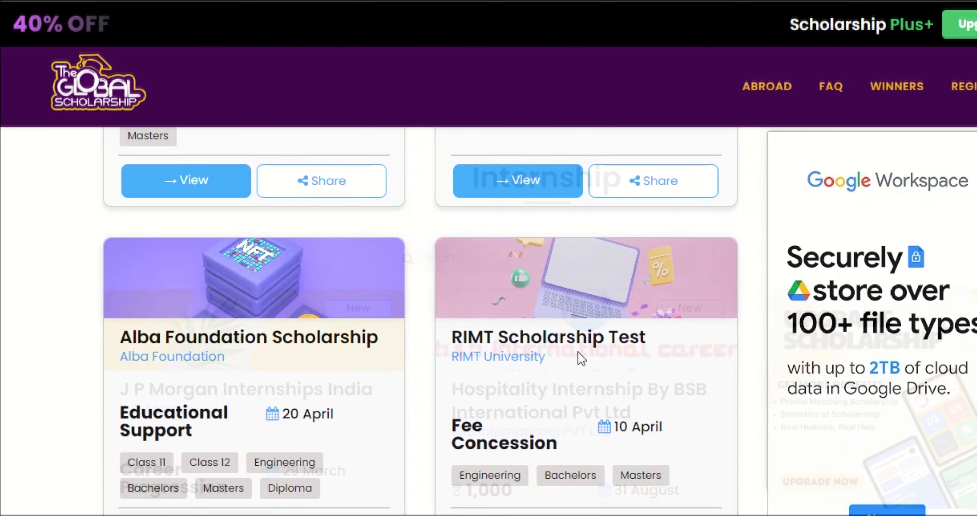
scroll(down, 3)
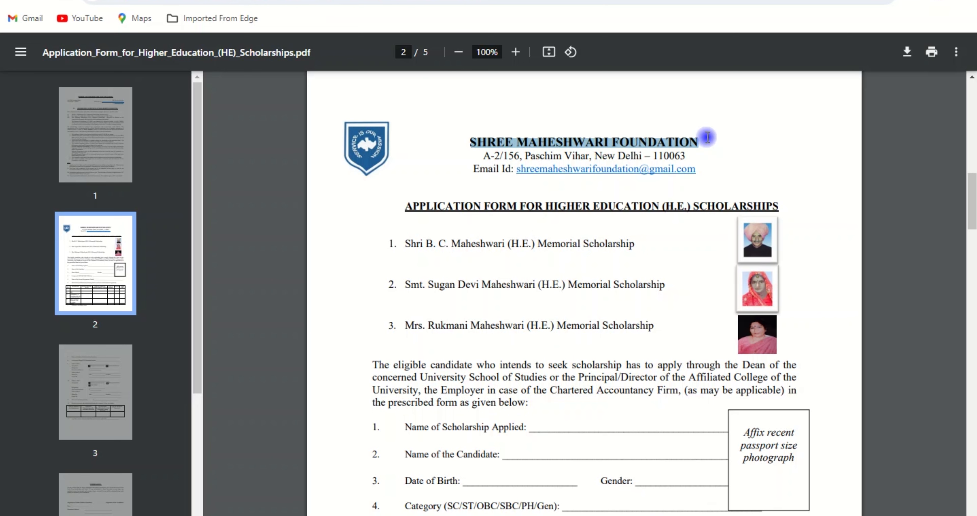
scroll(down, 3)
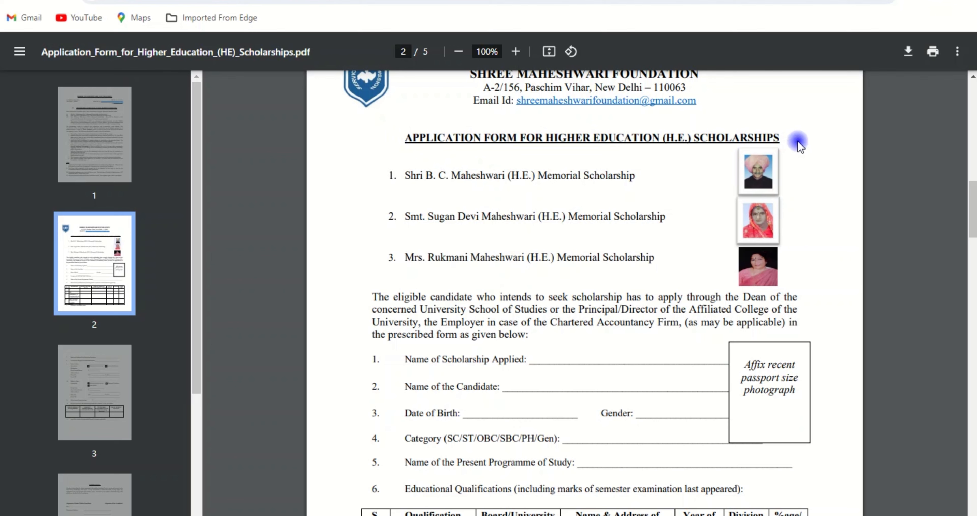
scroll(down, 3)
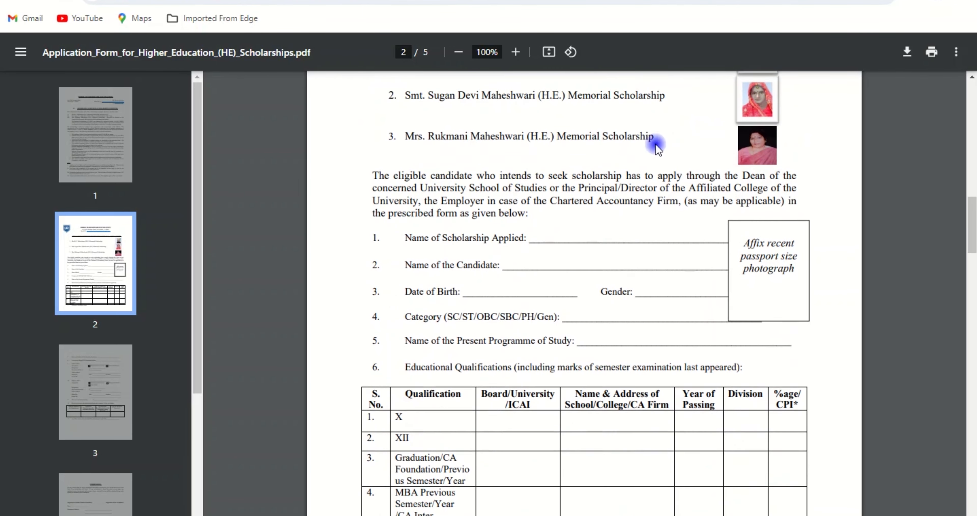
scroll(down, 3)
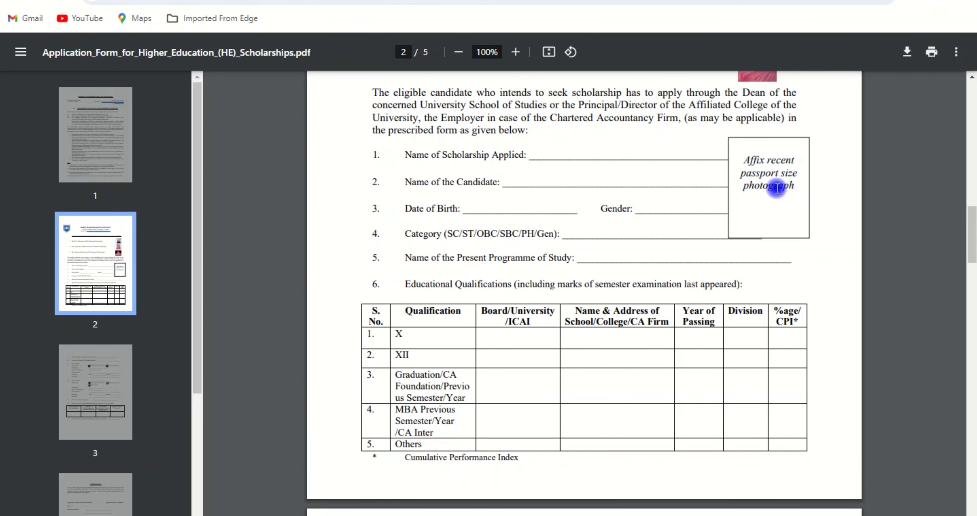
Reach the educational qualifications table and highlight its column headings.
scroll(down, 3)
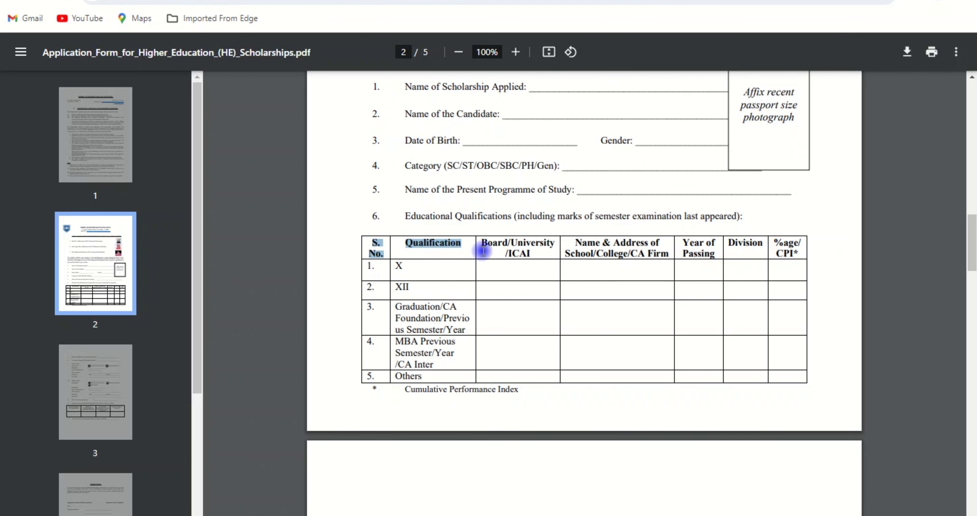
drag(483, 250, 673, 252)
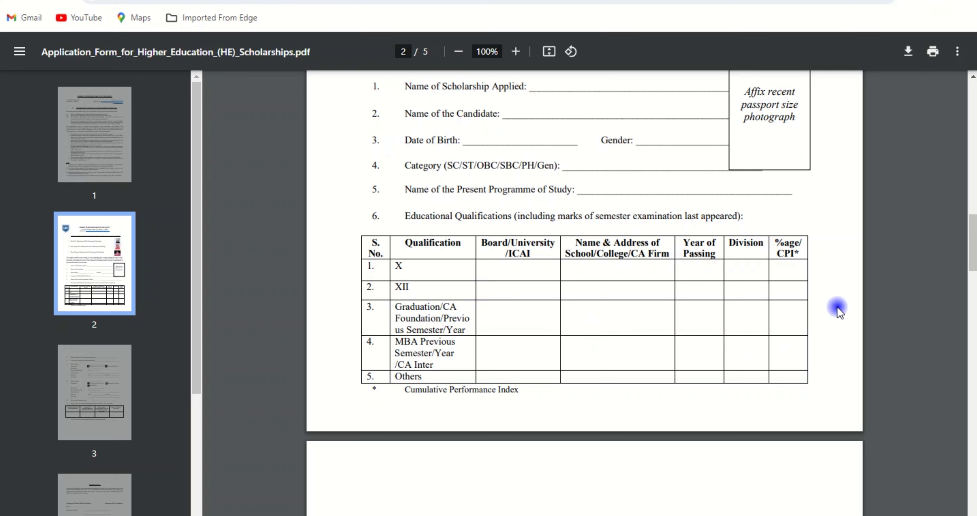
Scroll to page 3 to read the institution, enrolment number and father's details fields.
scroll(down, 3)
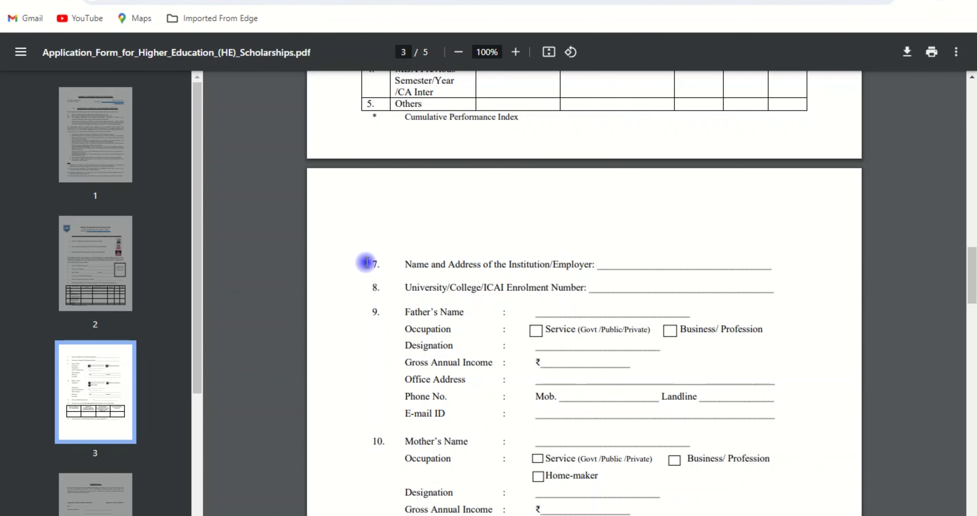
mouse_move(386, 301)
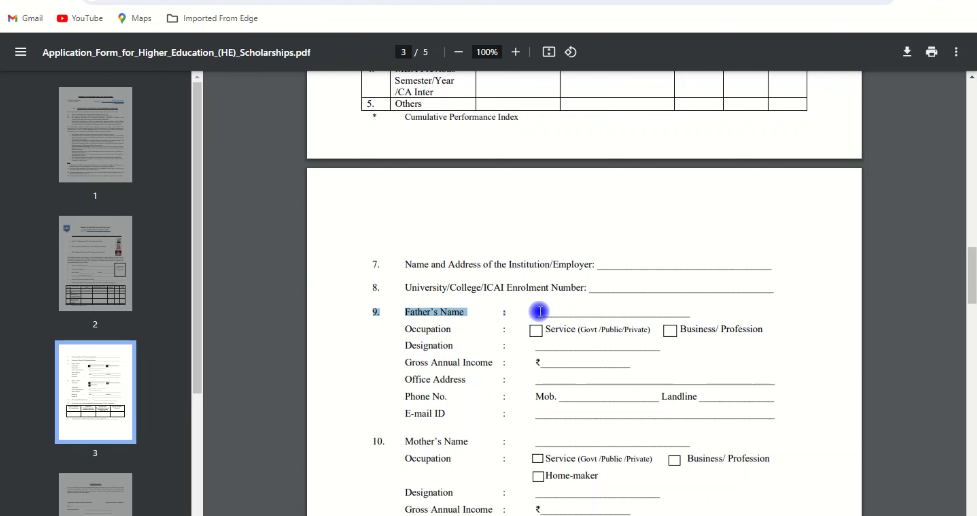
scroll(down, 3)
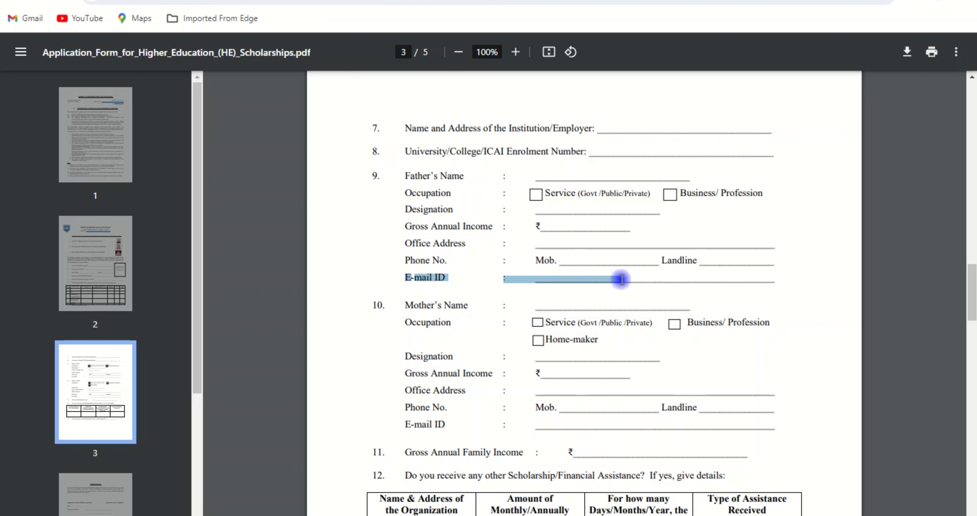
Review mother's details, family income and the other-scholarship assistance table, highlighting key labels.
scroll(down, 3)
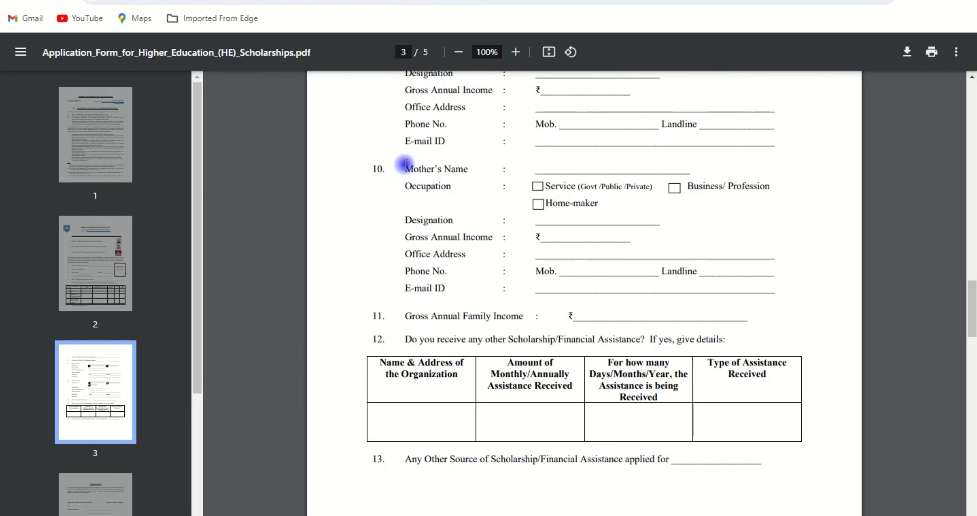
mouse_move(416, 196)
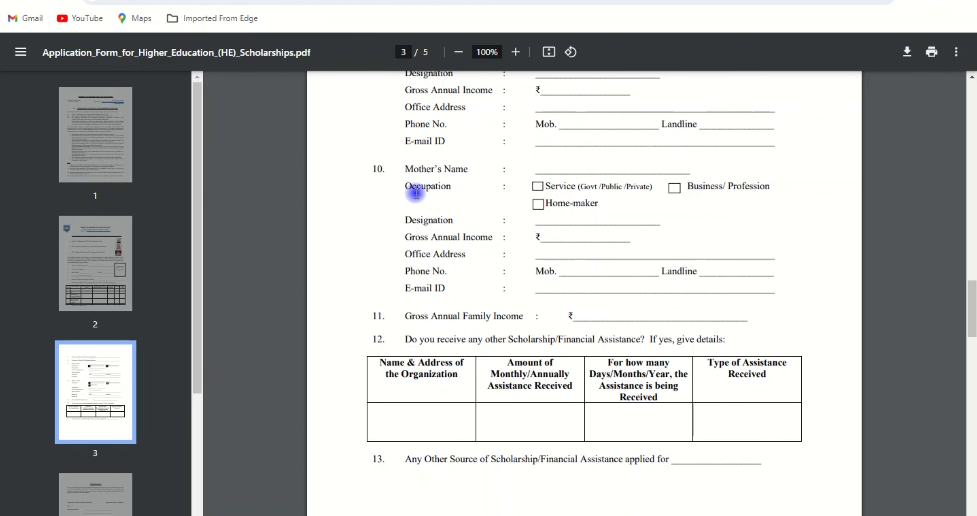
mouse_move(598, 209)
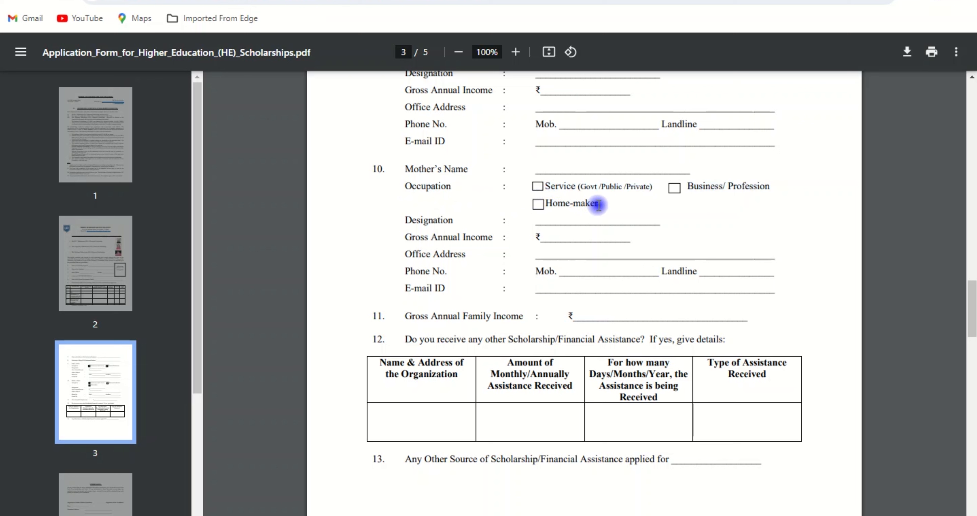
double_click(429, 220)
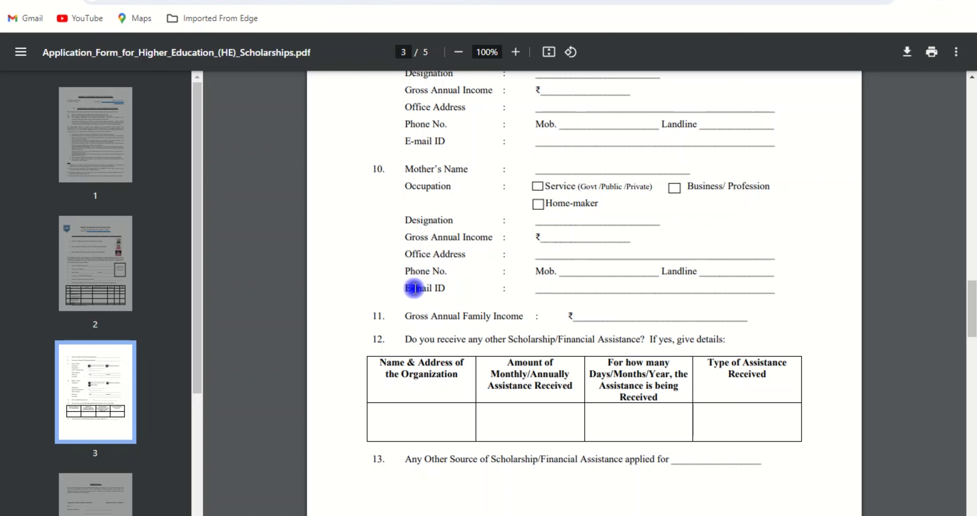
mouse_move(551, 248)
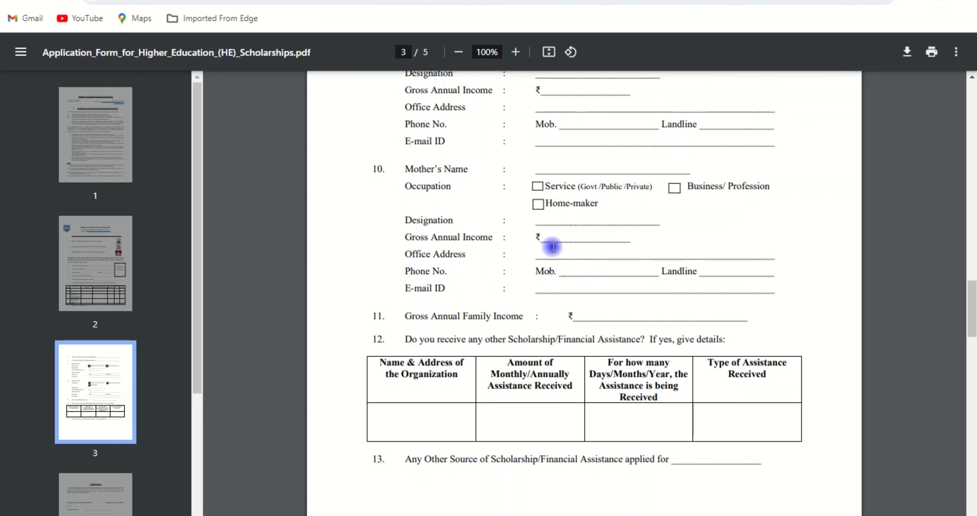
scroll(down, 3)
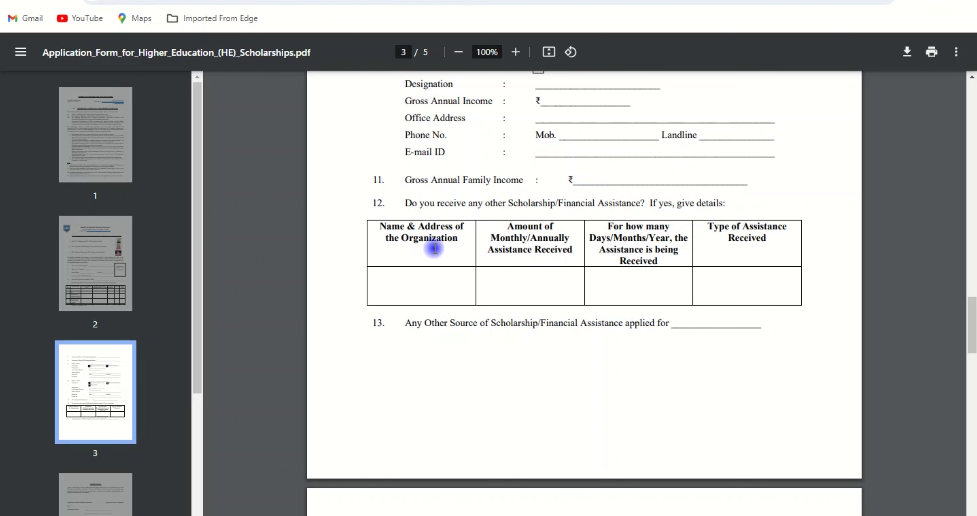
drag(421, 244, 548, 243)
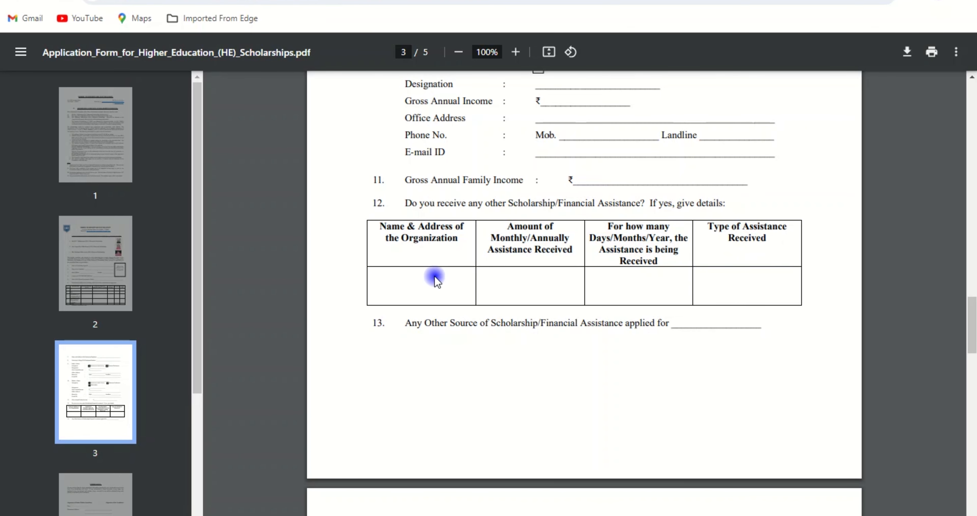
drag(404, 322, 474, 322)
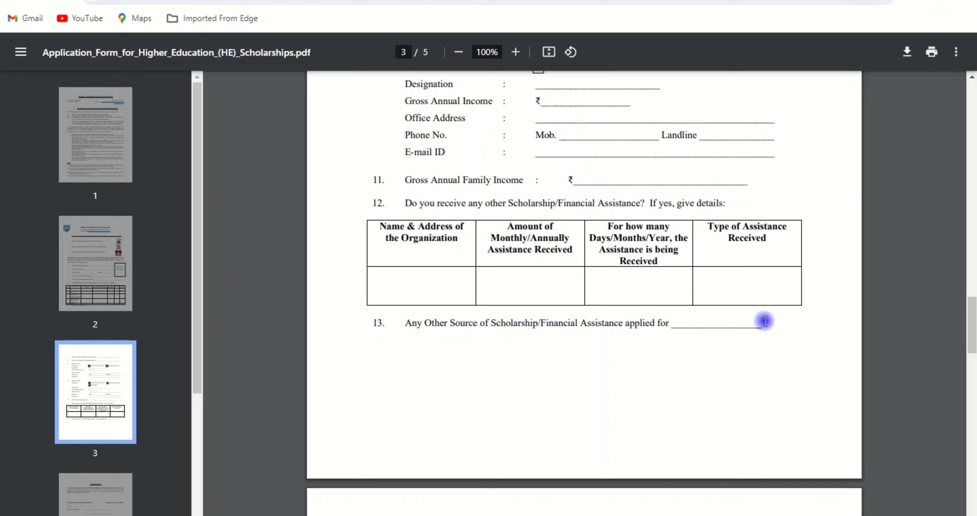
Scroll to page 4 and read the undertaking, address and contact fields.
scroll(down, 3)
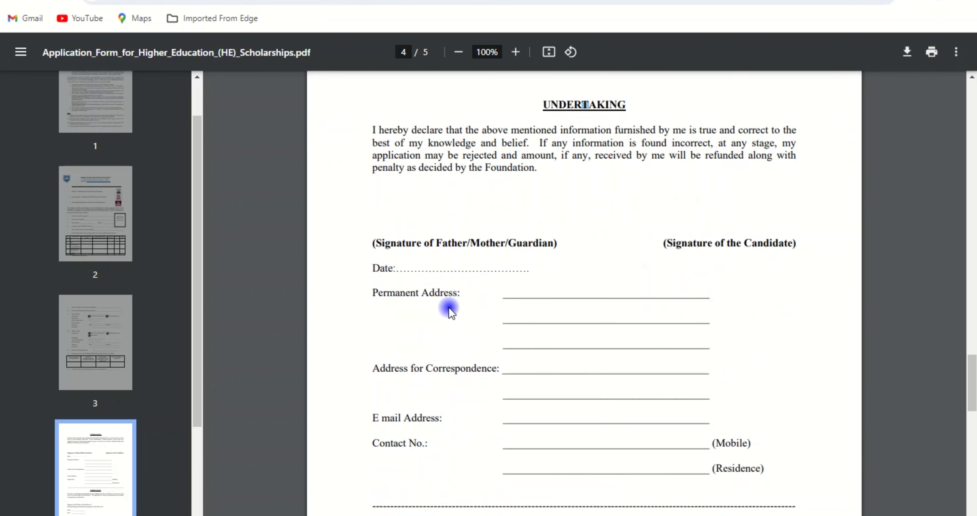
scroll(down, 3)
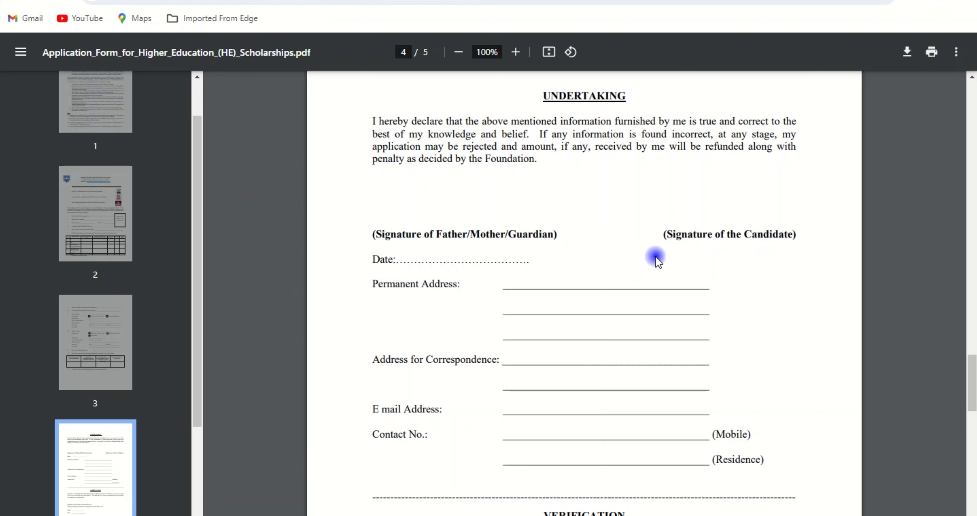
mouse_move(417, 280)
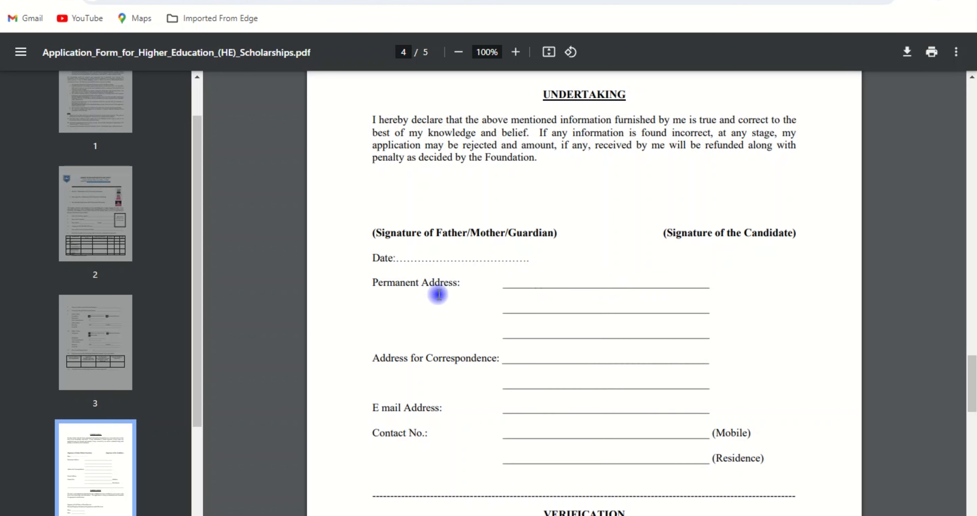
scroll(down, 3)
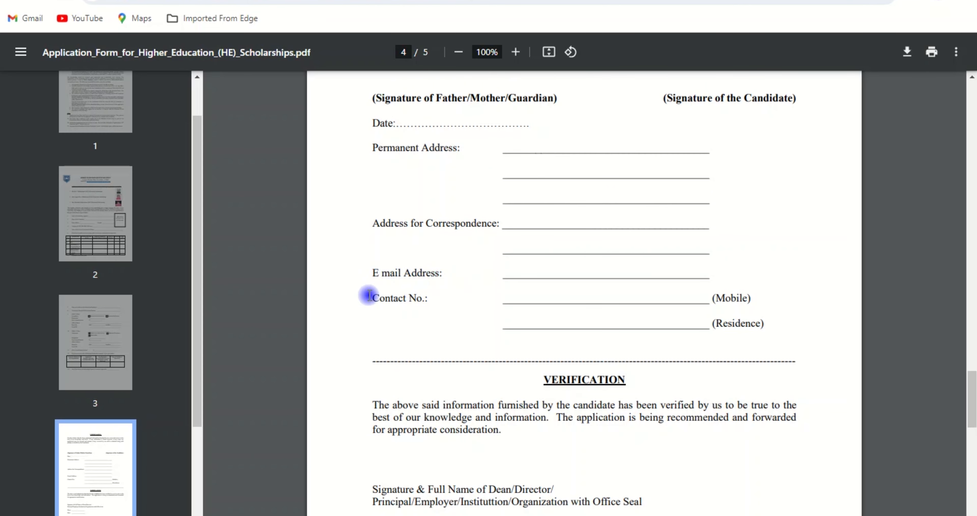
mouse_move(716, 303)
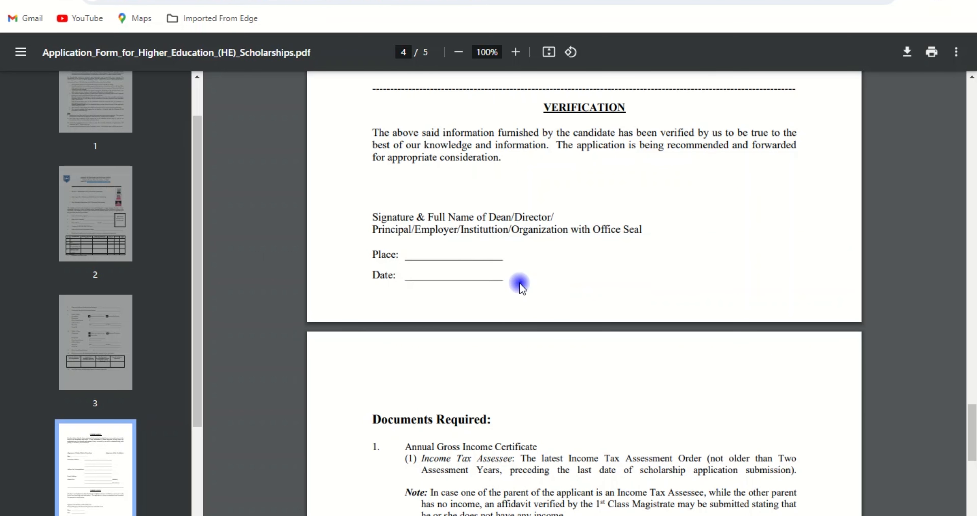
double_click(584, 108)
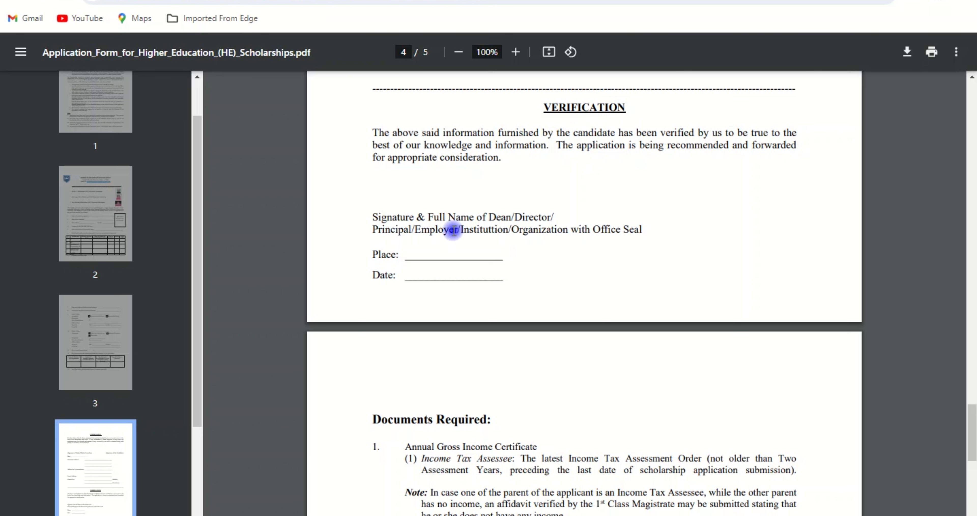
Highlight the dean's signature and office seal line in the Verification section, then clear it and scroll on.
double_click(484, 229)
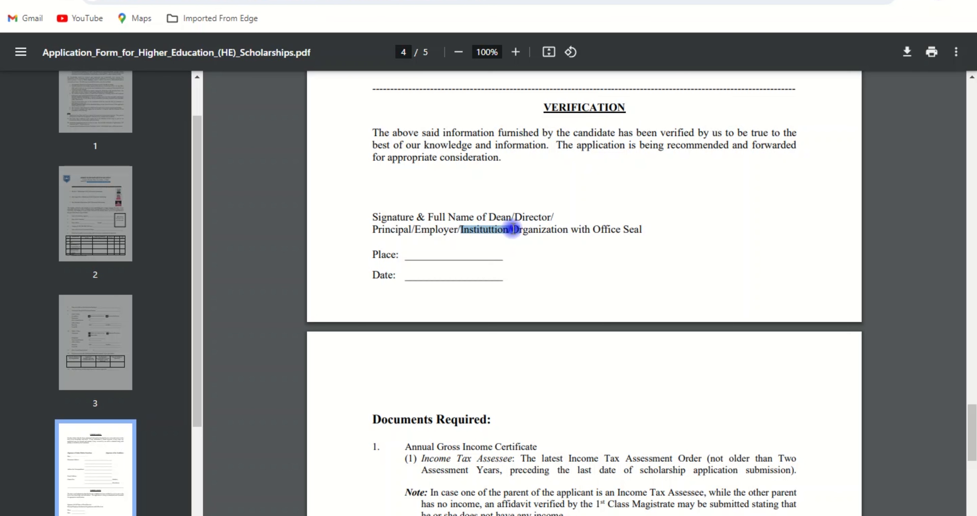
drag(508, 229, 652, 229)
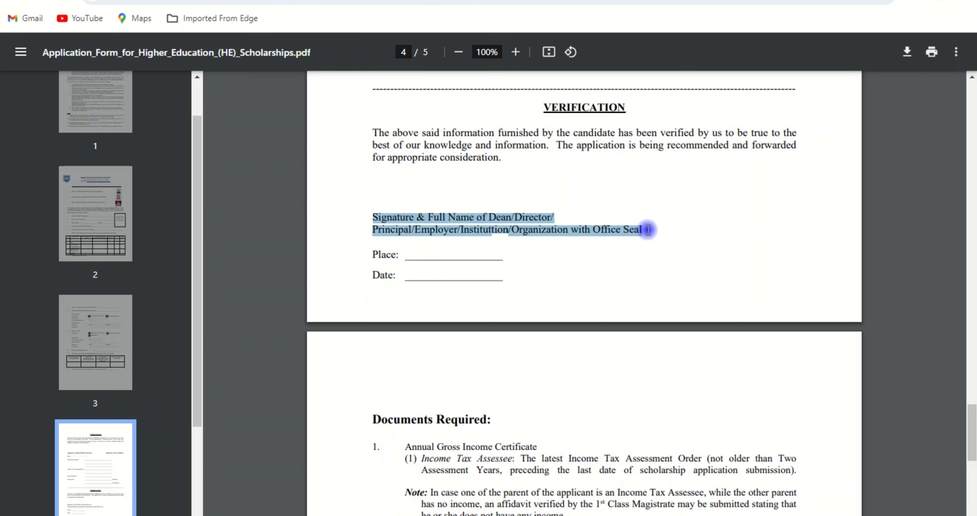
click(380, 275)
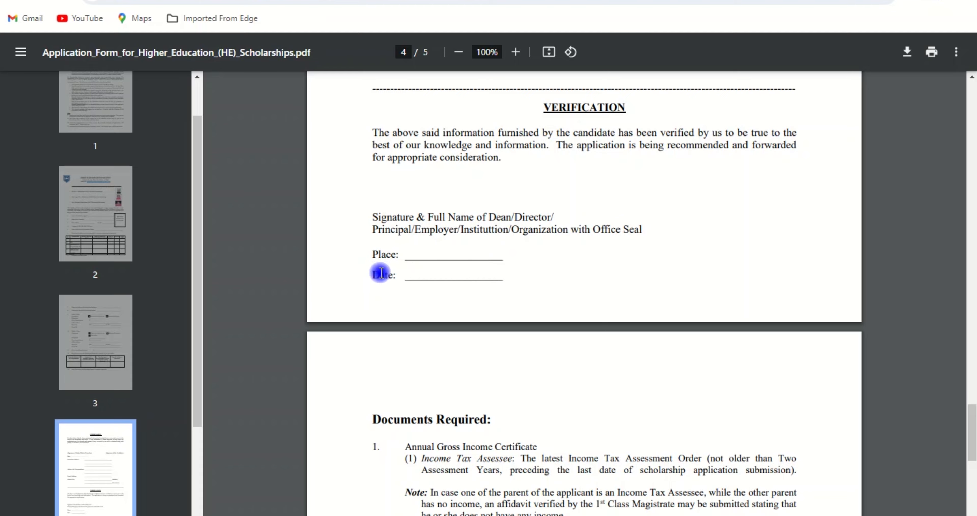
scroll(down, 3)
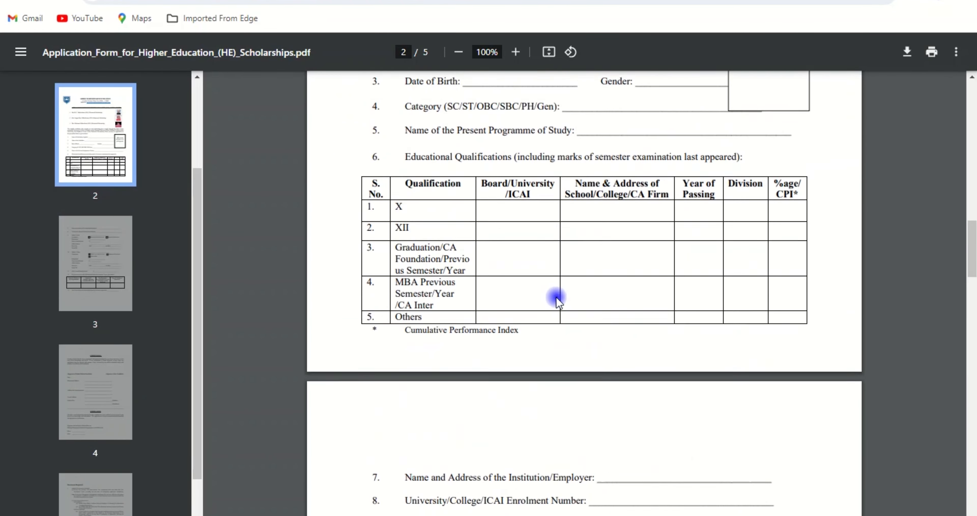
scroll(down, 3)
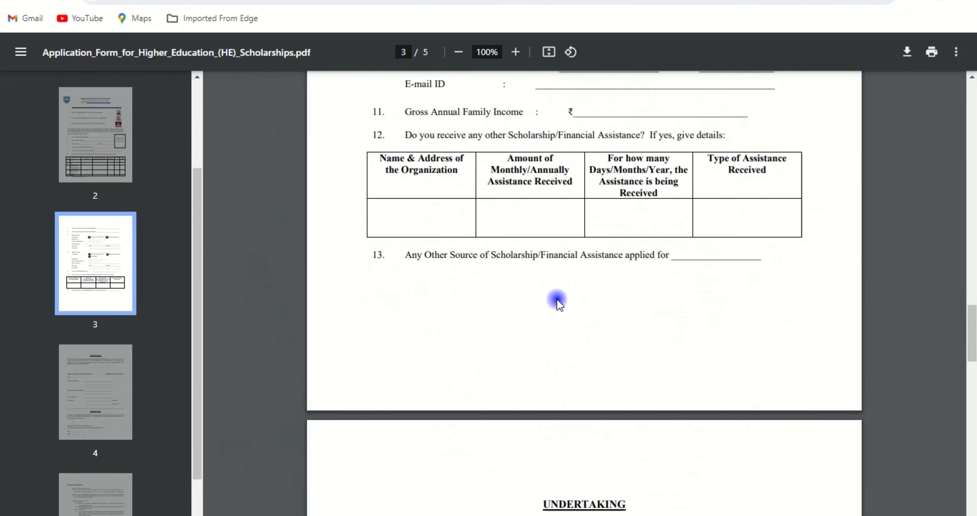